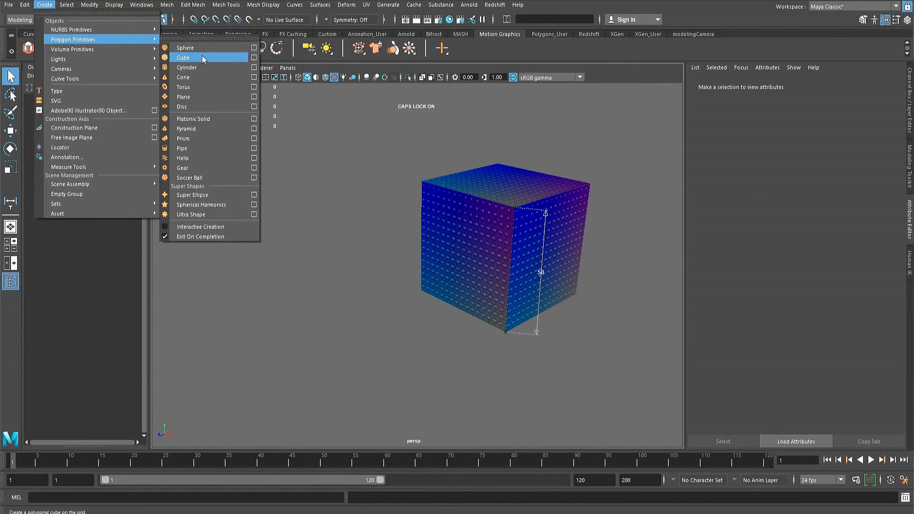
# - Add a 50-unit polygon cube and remove the old textured cube
pyautogui.click(182, 57)
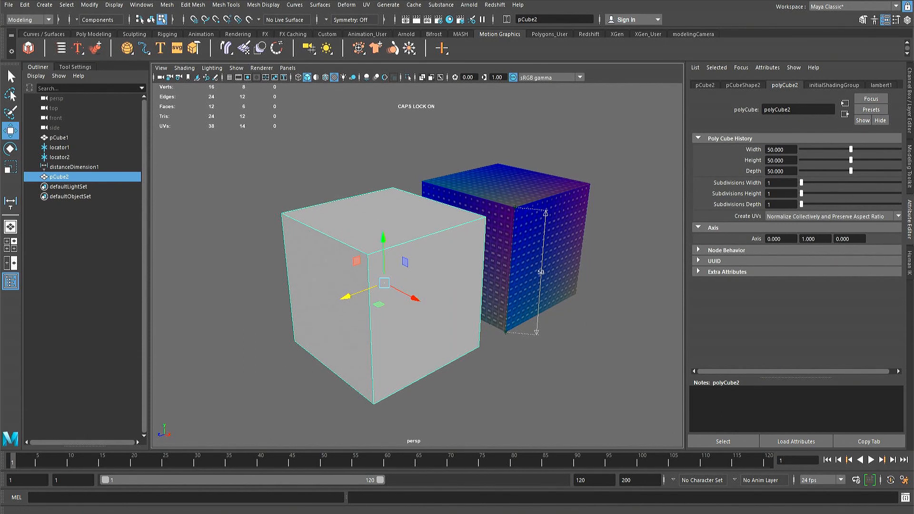
pyautogui.click(44, 5)
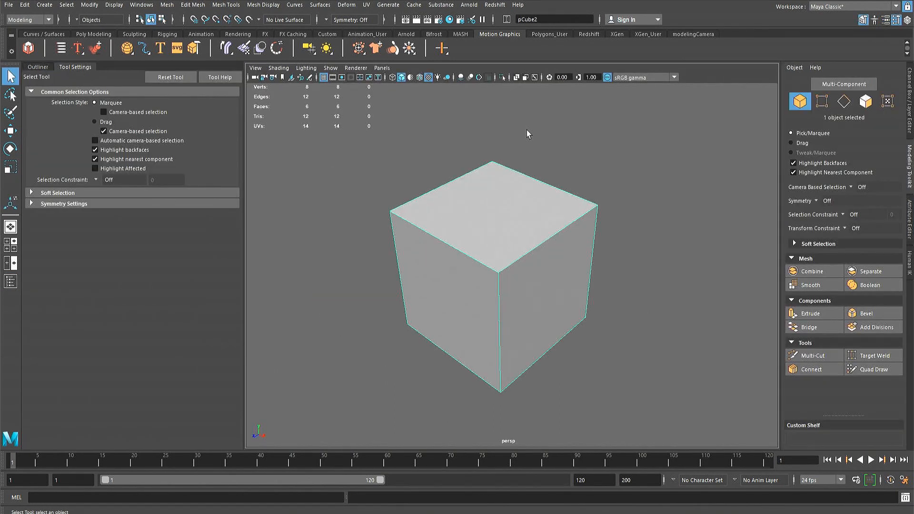
pyautogui.moveTo(366, 5)
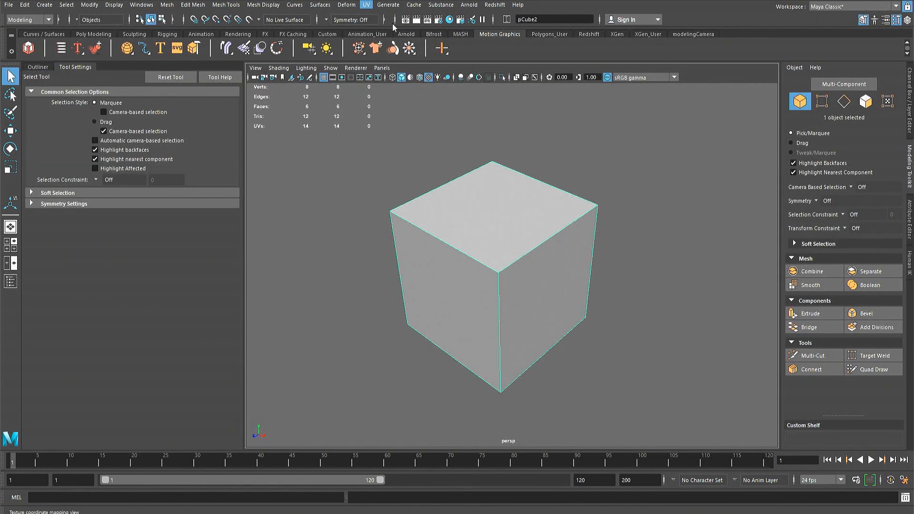
# - Open the UV Editor to view the cube's default cross-shaped UV layout
pyautogui.click(366, 5)
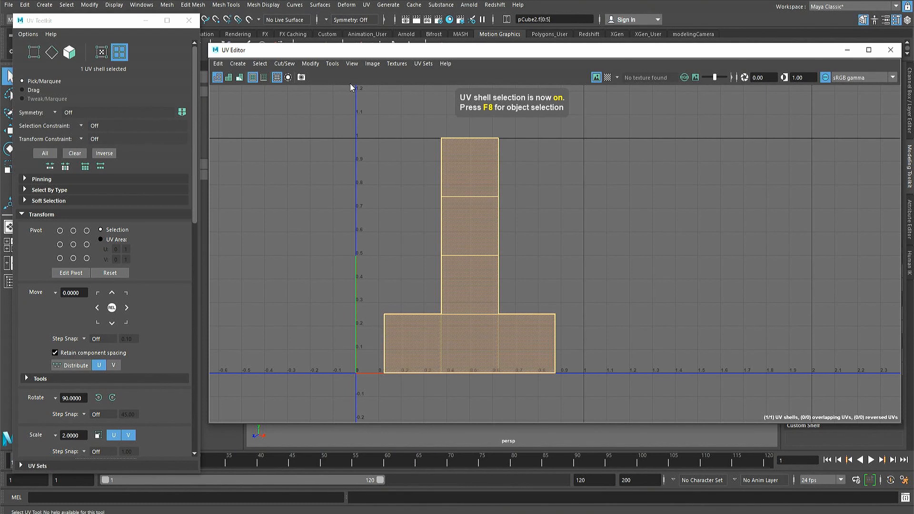
# - Activate the Move tool from the UV Editor's Tools menu
pyautogui.click(332, 63)
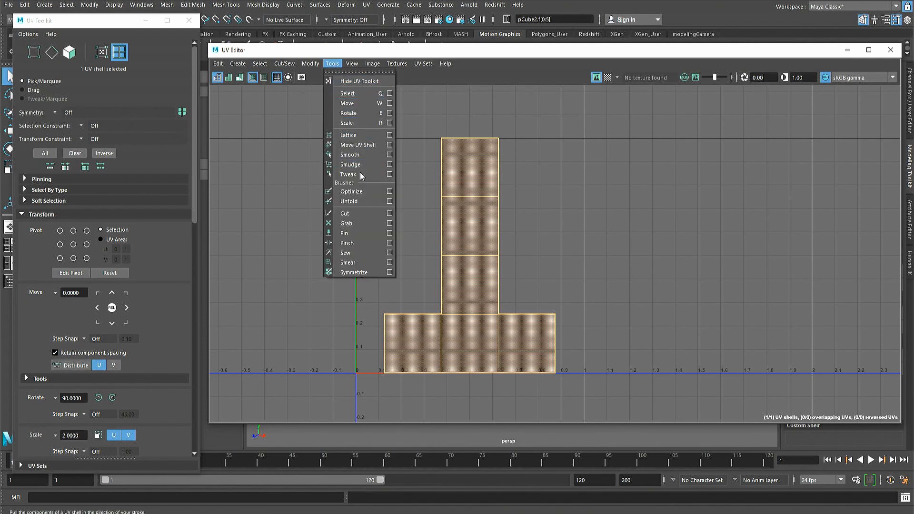
pyautogui.click(348, 94)
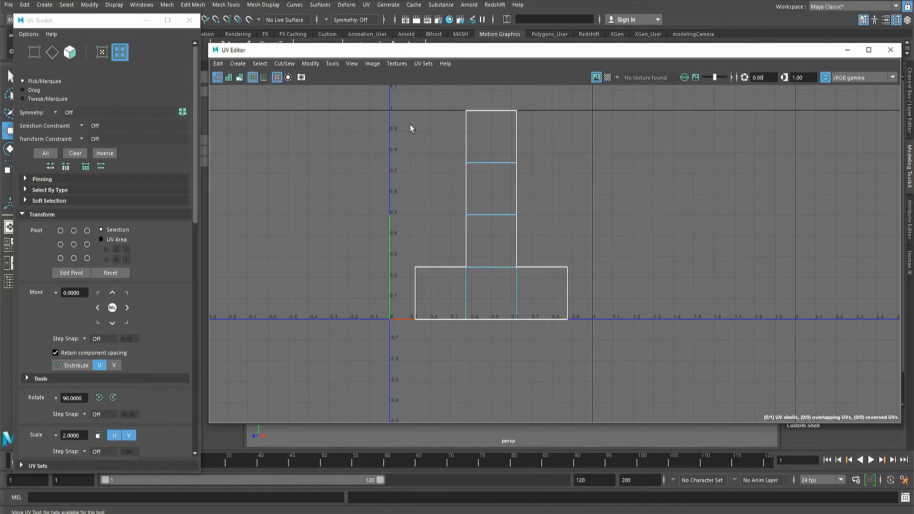
# - Cut the cube's UV edges into separate face shells, then load the complex model's overlapping UVs
pyautogui.click(237, 63)
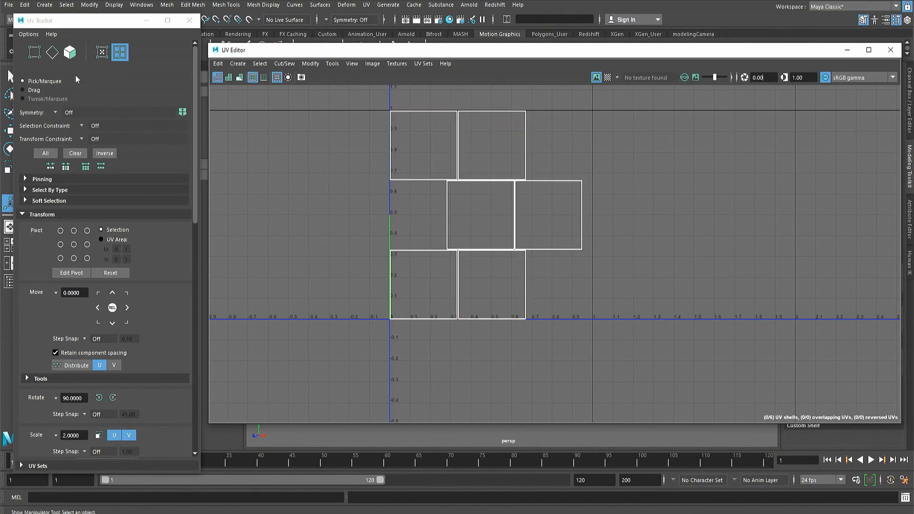
pyautogui.scroll(-3)
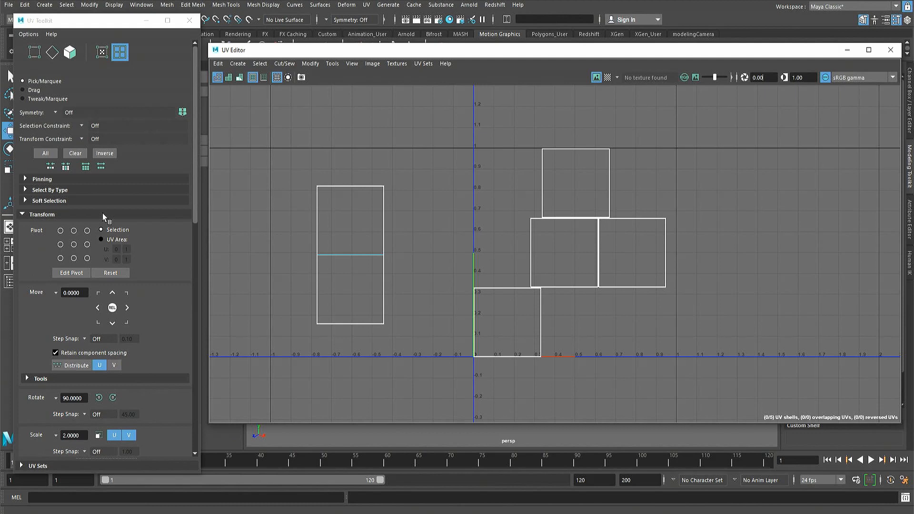
pyautogui.click(350, 257)
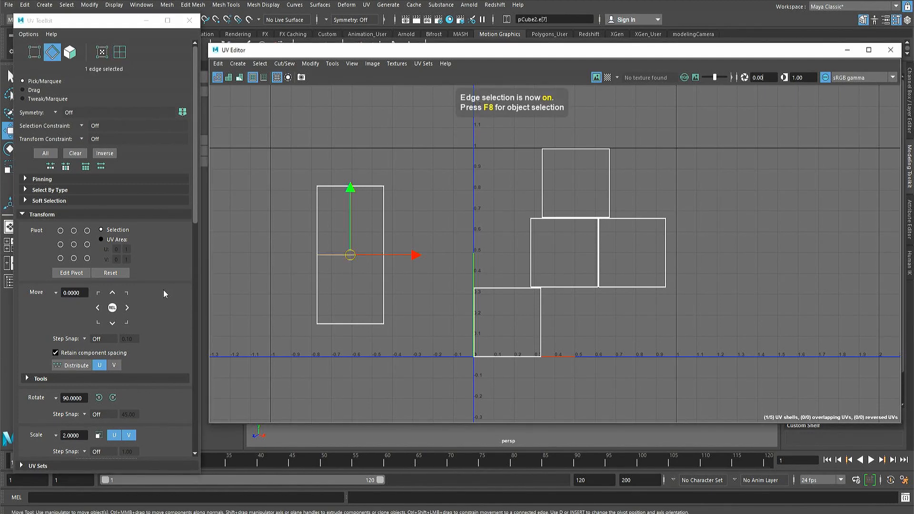
pyautogui.click(120, 52)
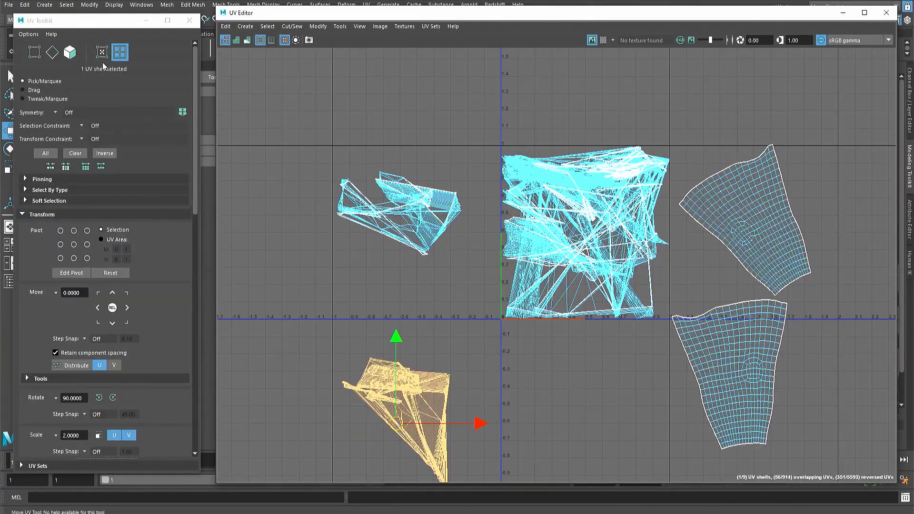
# - Run Tools > Unfold on the tangled UVs, producing 470 non-overlapping shells
pyautogui.click(339, 26)
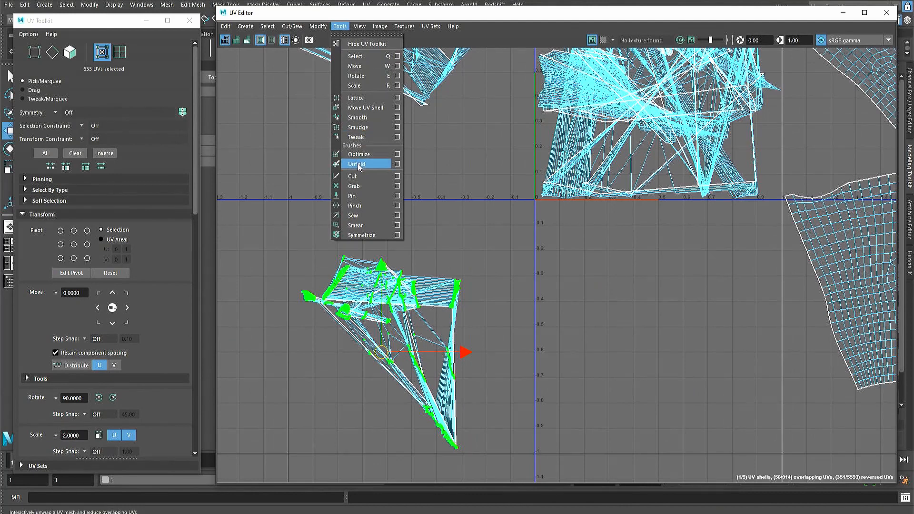
pyautogui.click(356, 163)
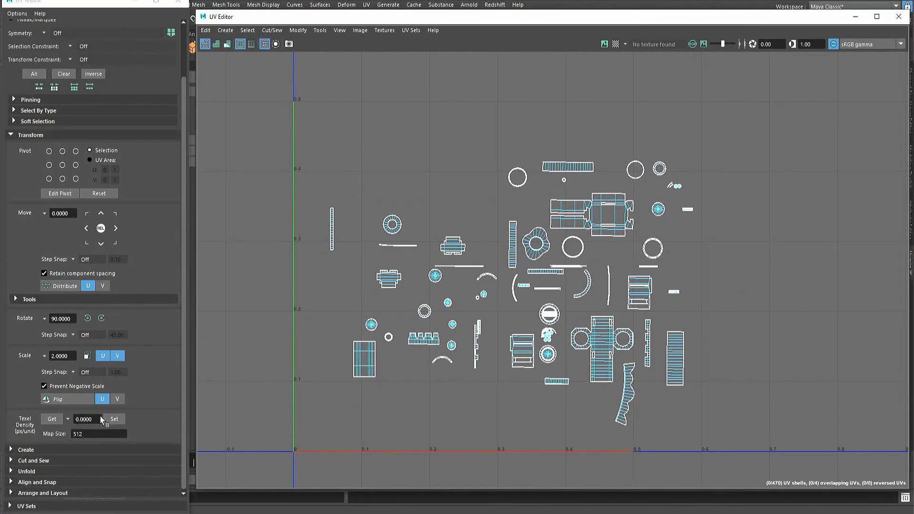
# - Set texel density to 5.12, pack shells into 0–1 space, and open UV Snapshot options
pyautogui.tripleClick(86, 418)
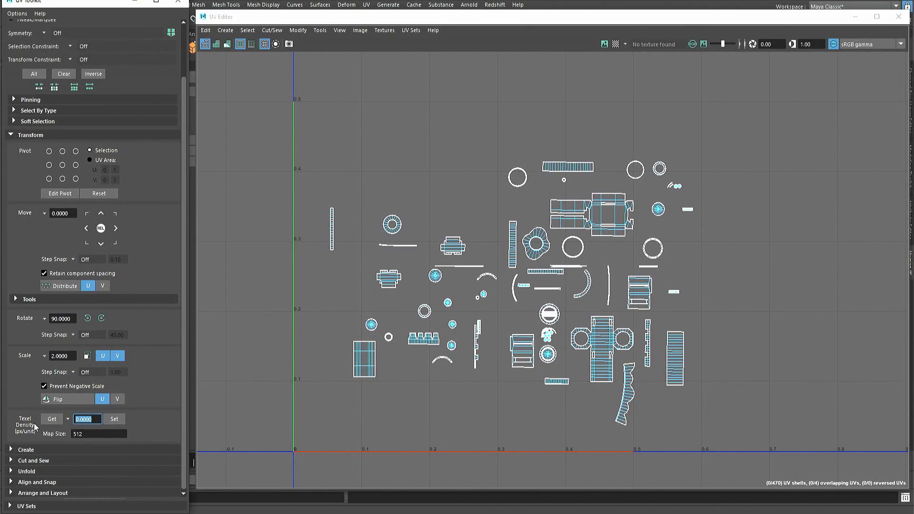
pyautogui.click(52, 418)
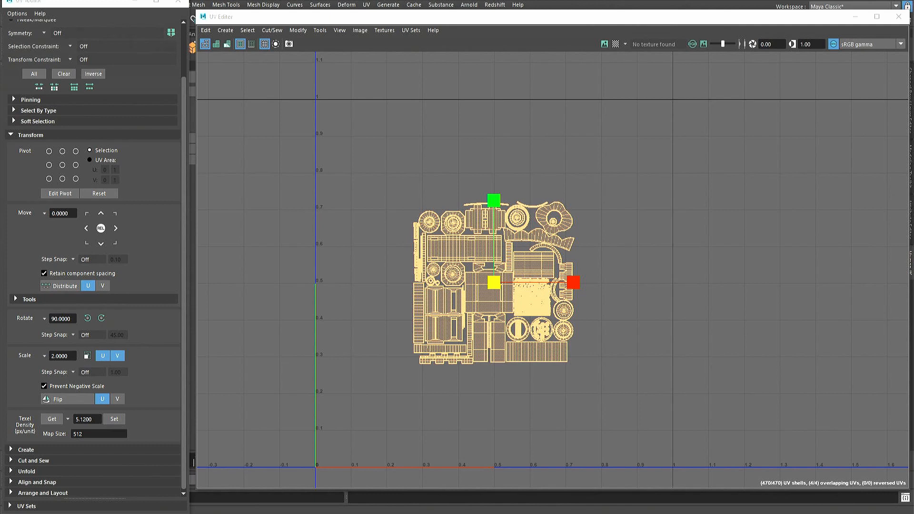
pyautogui.click(559, 185)
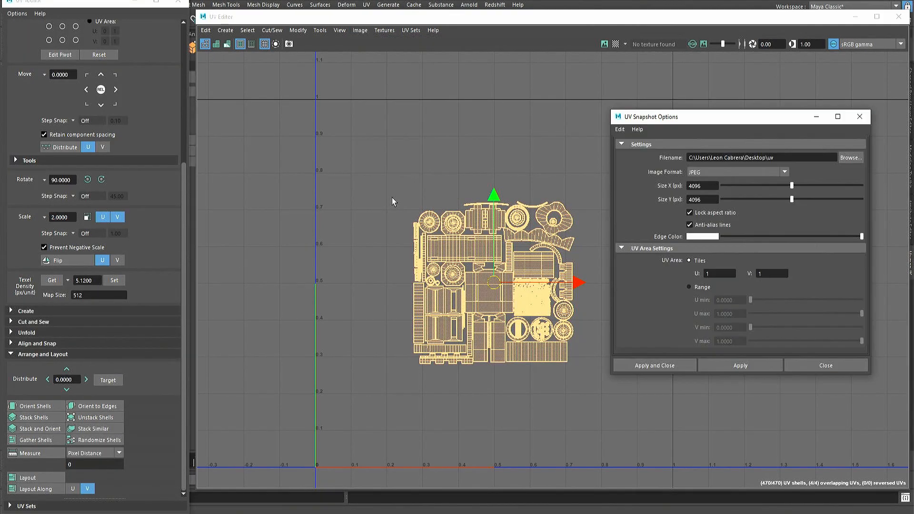
# - Apply the UV Snapshot options to export a 4096x4096 JPEG of the layout
pyautogui.click(739, 365)
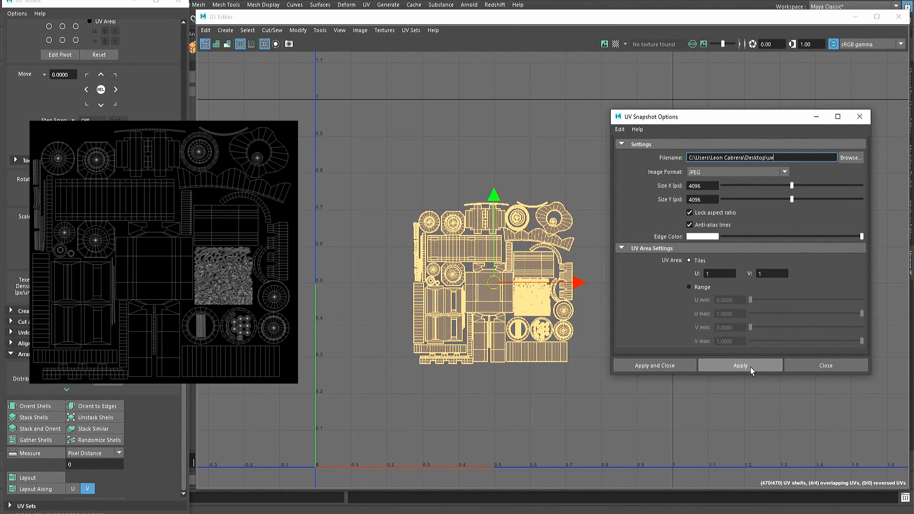
pyautogui.click(739, 365)
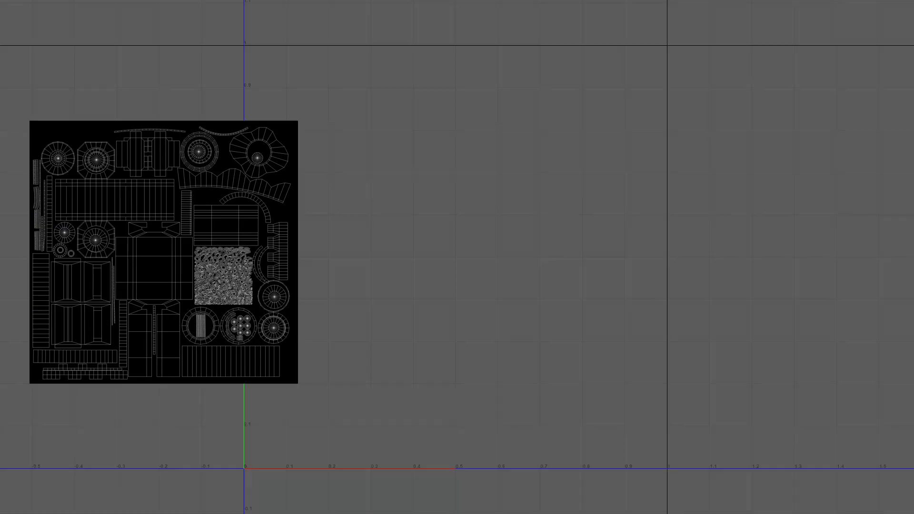